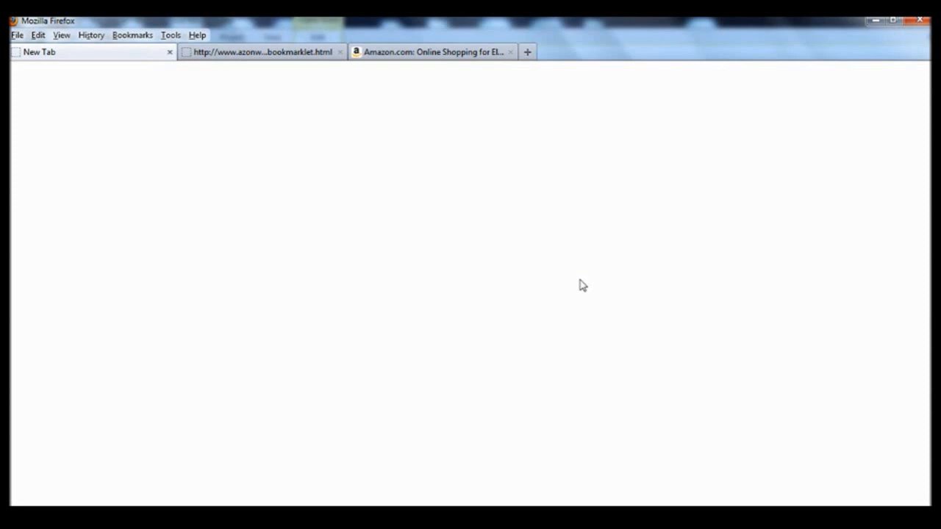
pyautogui.moveTo(315, 281)
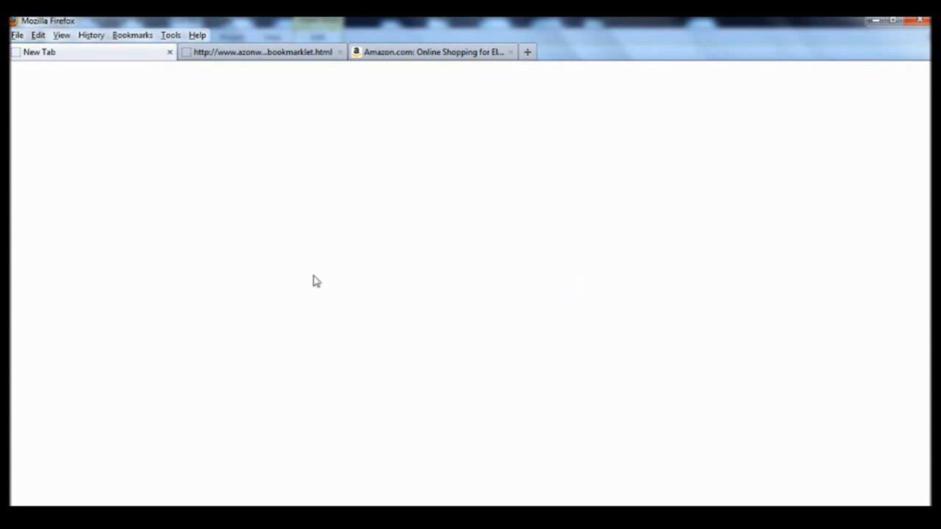
pyautogui.moveTo(32, 61)
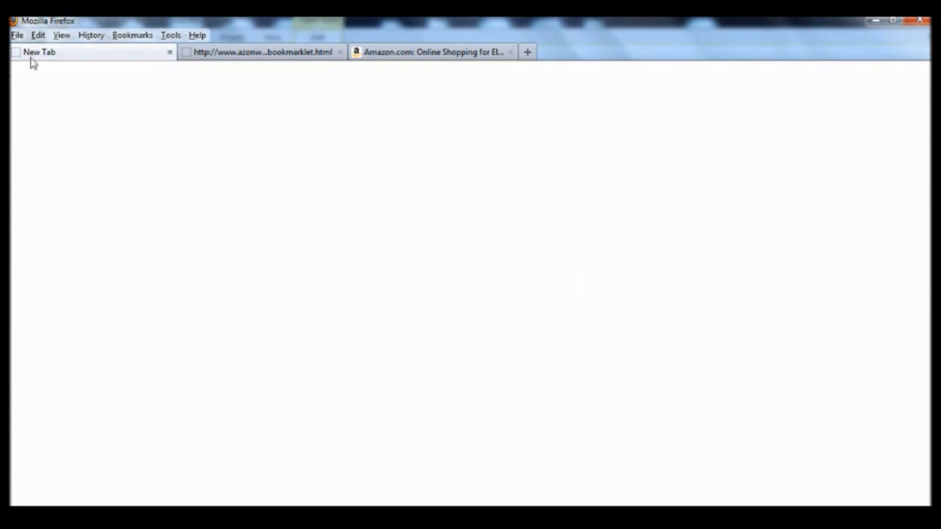
# Show the Bookmarks Toolbar from the View > Toolbars menu
pyautogui.click(62, 35)
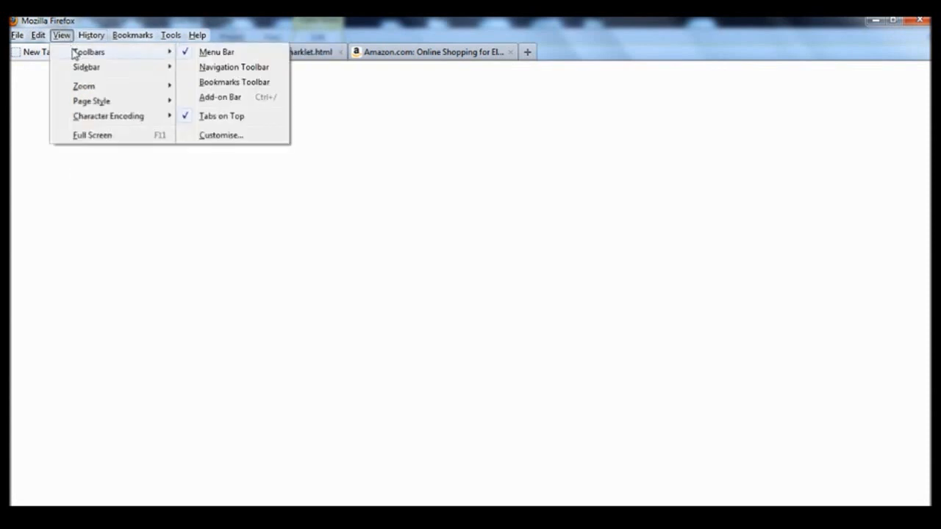
pyautogui.moveTo(229, 87)
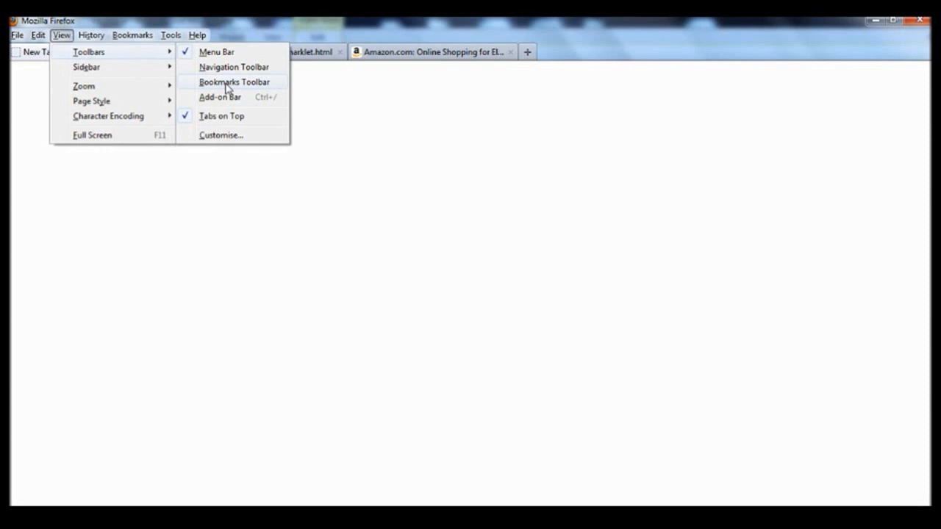
pyautogui.click(234, 83)
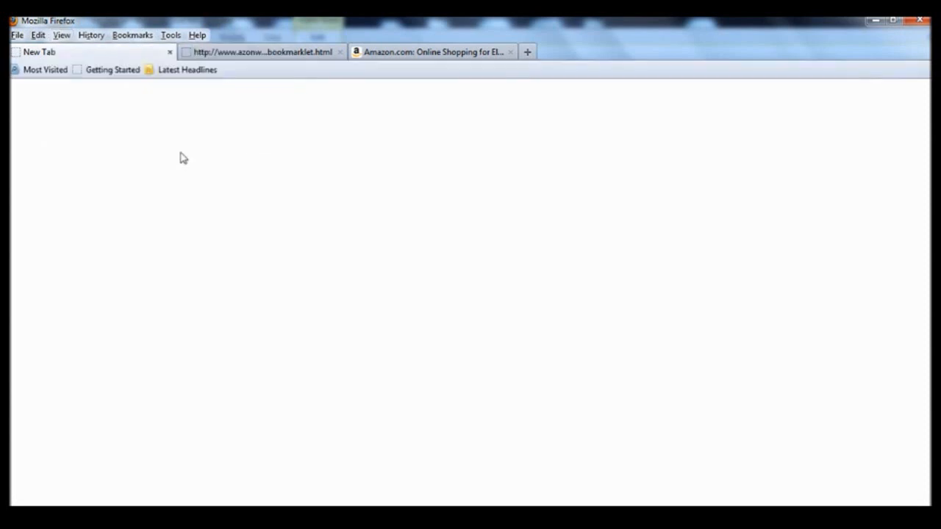
pyautogui.moveTo(438, 77)
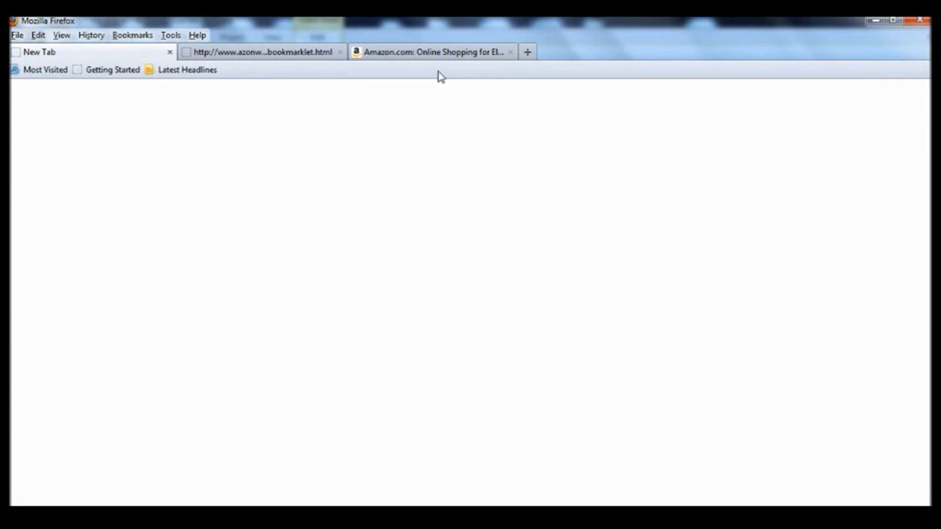
pyautogui.moveTo(212, 124)
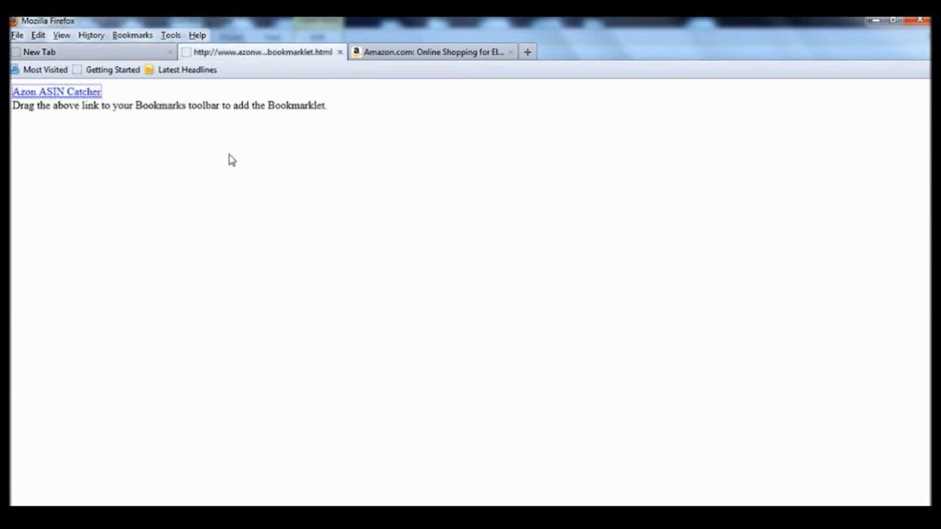
pyautogui.moveTo(241, 170)
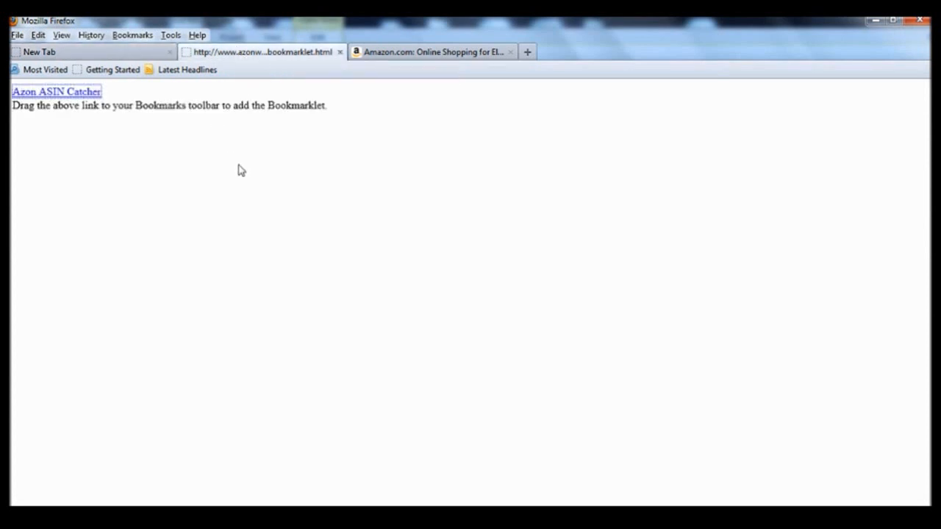
pyautogui.moveTo(238, 173)
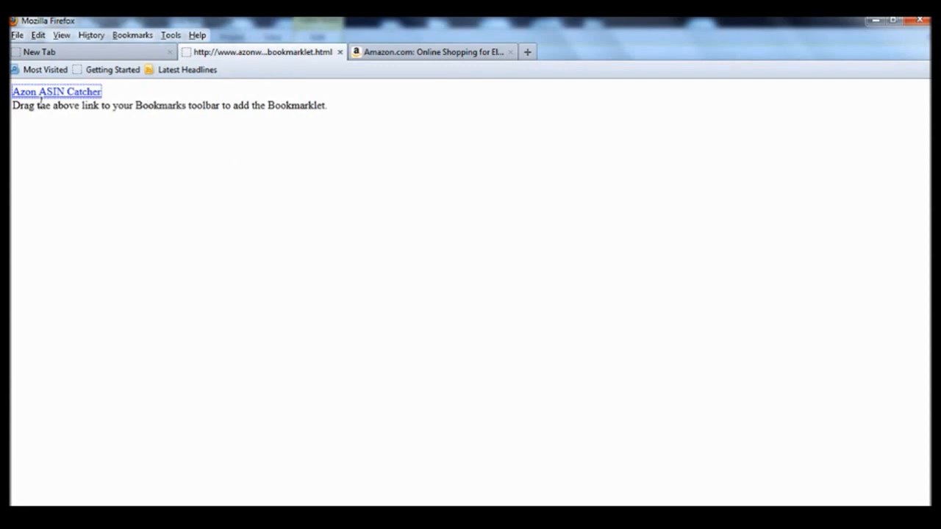
pyautogui.moveTo(62, 91)
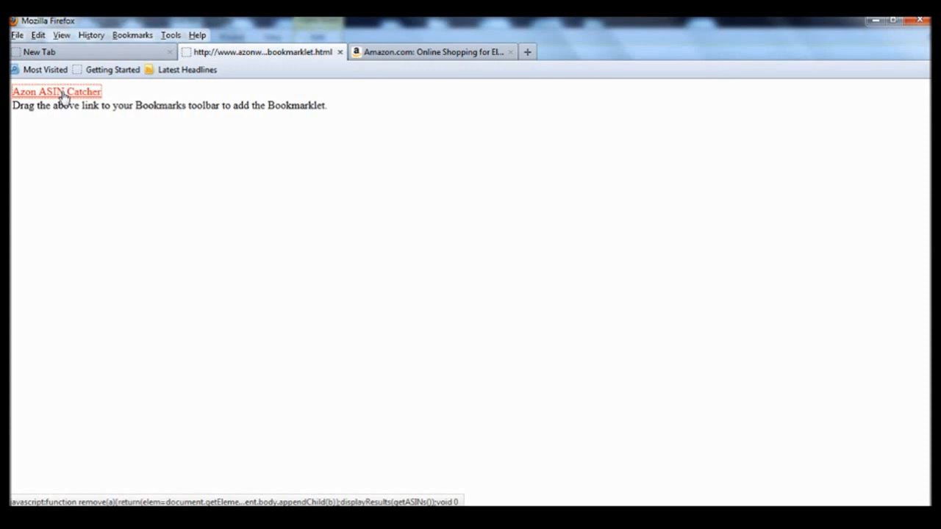
# Drag the Azon ASIN Catcher link from bookmarklet.html onto the bookmarks toolbar
pyautogui.moveTo(56, 91); pyautogui.dragTo(282, 72)
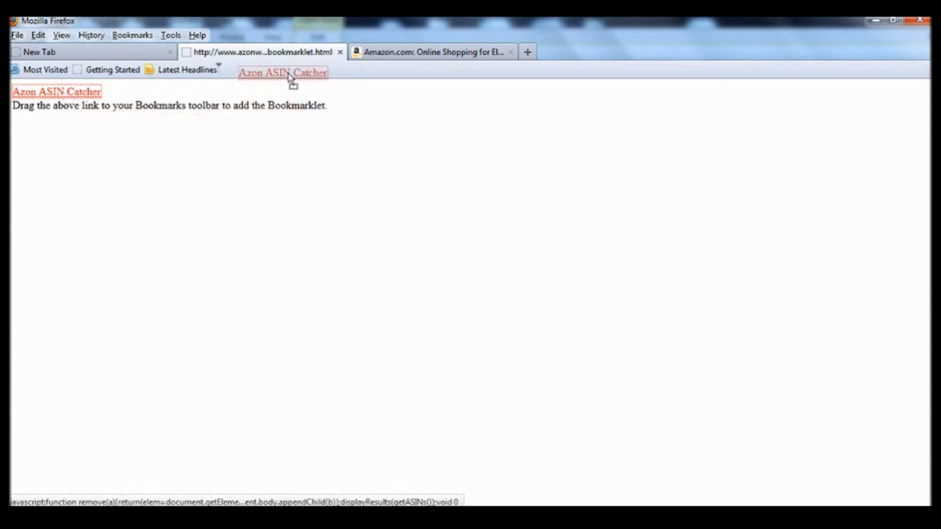
pyautogui.moveTo(282, 72); pyautogui.dragTo(269, 69)
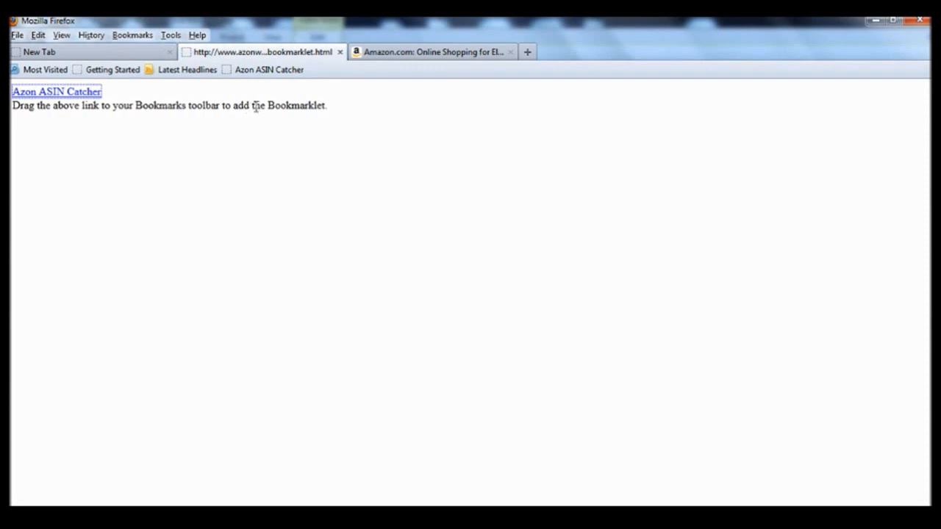
pyautogui.moveTo(405, 68)
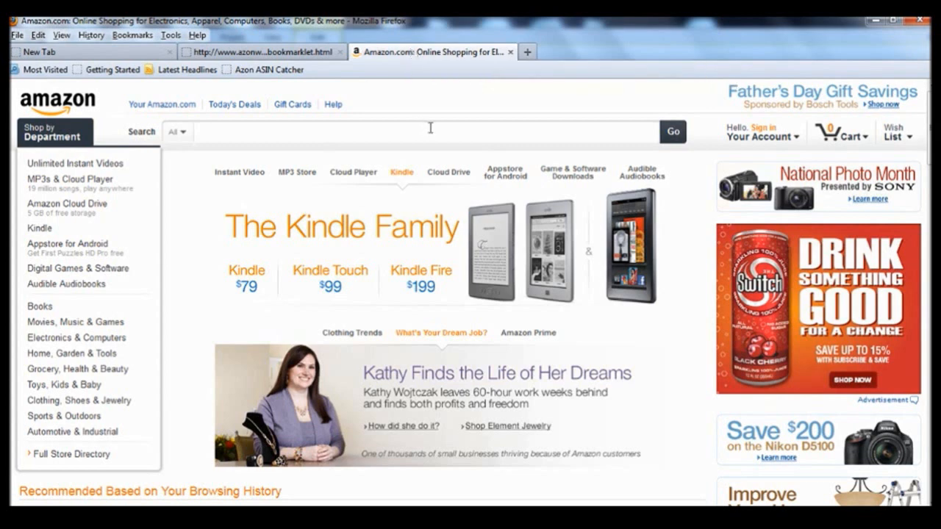
pyautogui.moveTo(79, 336)
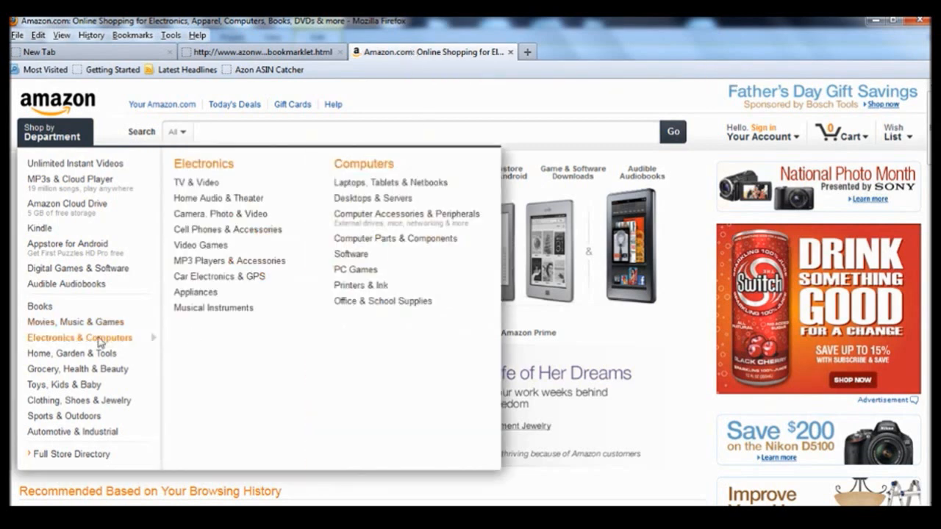
pyautogui.moveTo(220, 215)
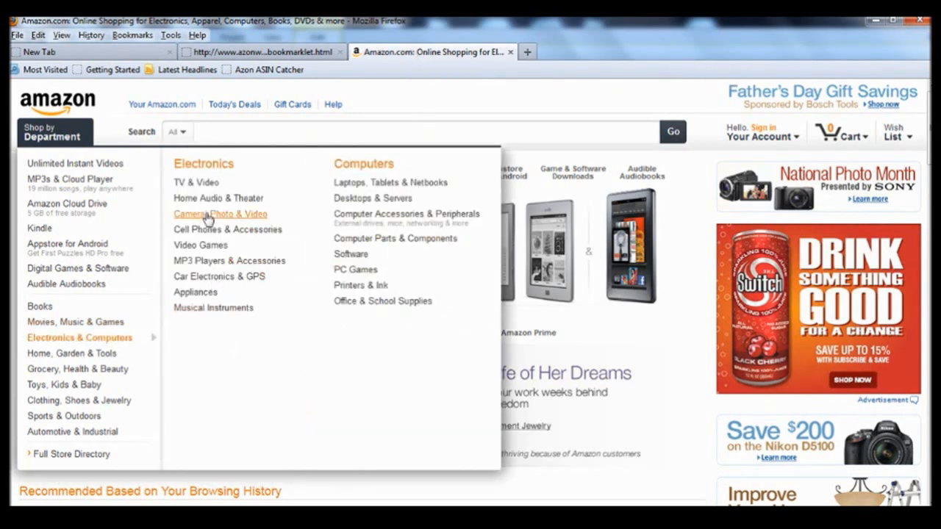
# Narrow Amazon's Camera department to Canon Digital SLRs rated 4 stars & up, new condition
pyautogui.click(220, 215)
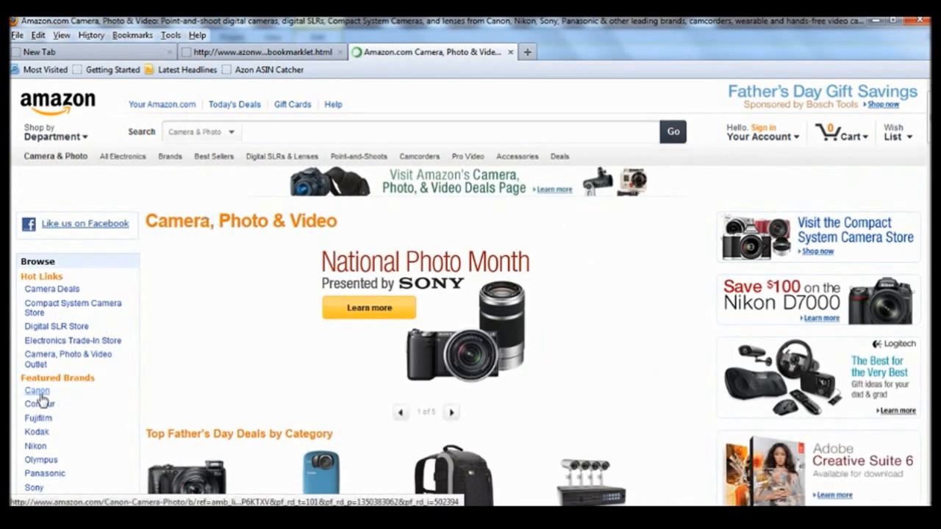
pyautogui.click(36, 391)
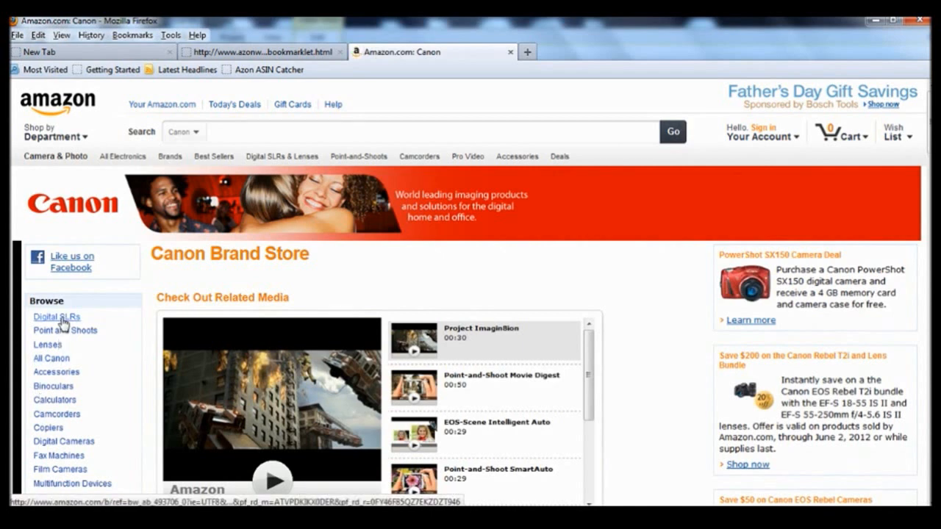
pyautogui.click(56, 318)
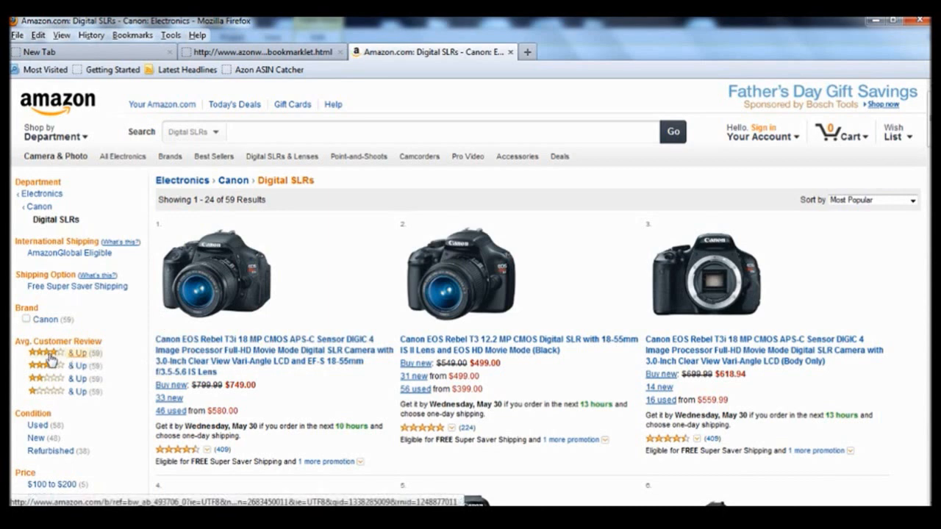
pyautogui.click(67, 353)
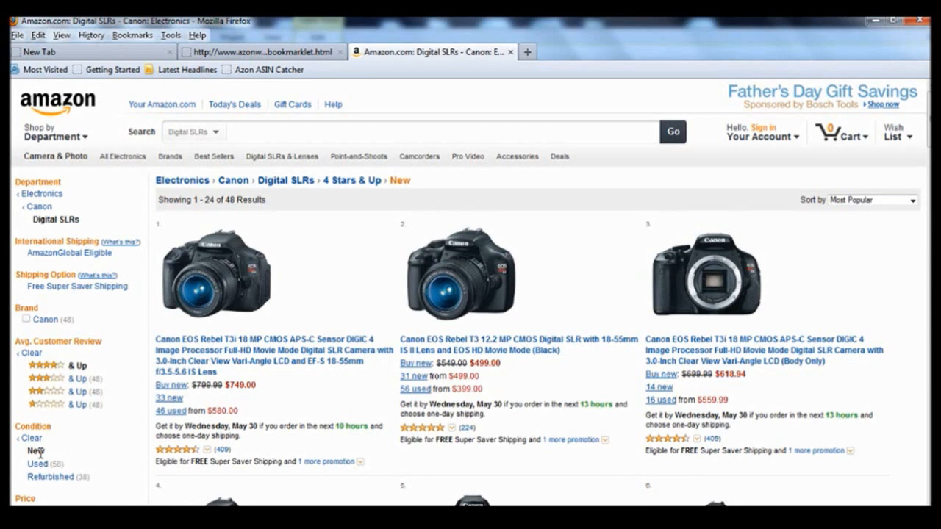
pyautogui.moveTo(38, 451)
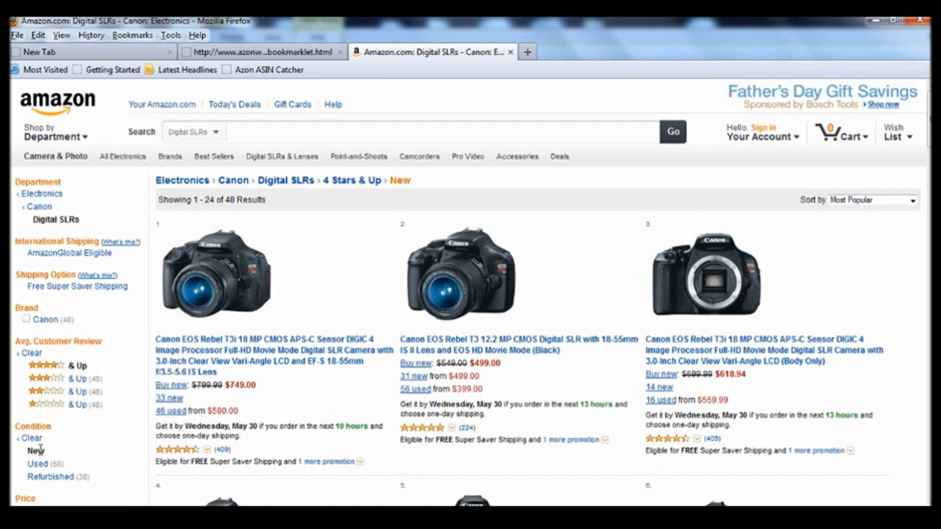
pyautogui.moveTo(321, 234)
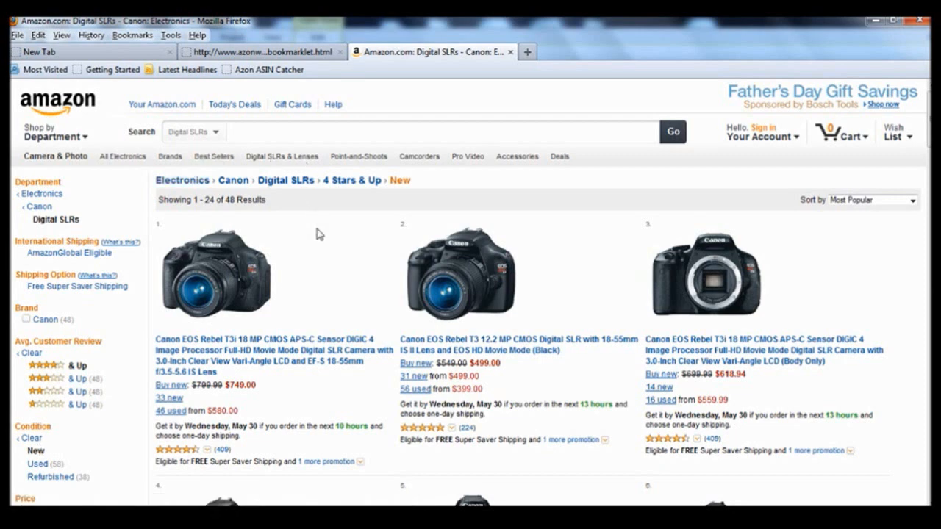
pyautogui.moveTo(315, 236)
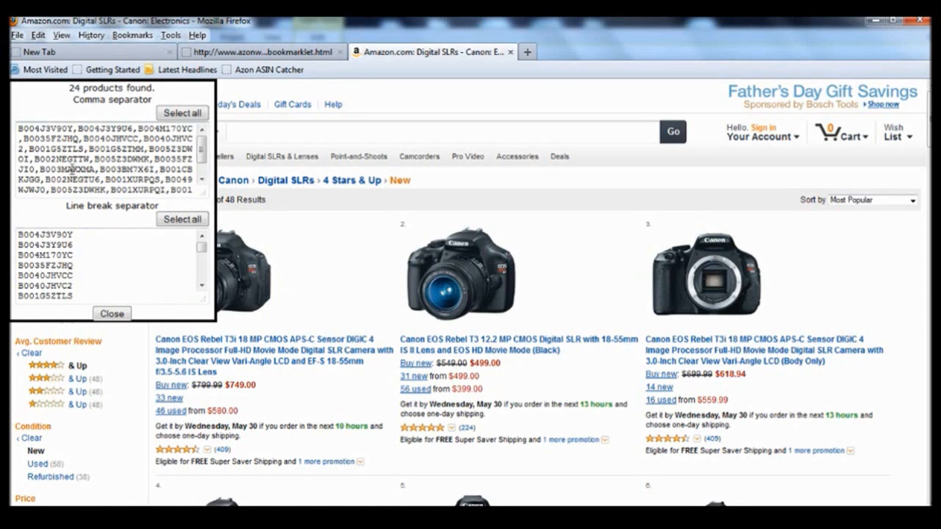
# Run Azon ASIN Catcher and copy the full comma-separated list of 24 found ASINs
pyautogui.doubleClick(41, 127)
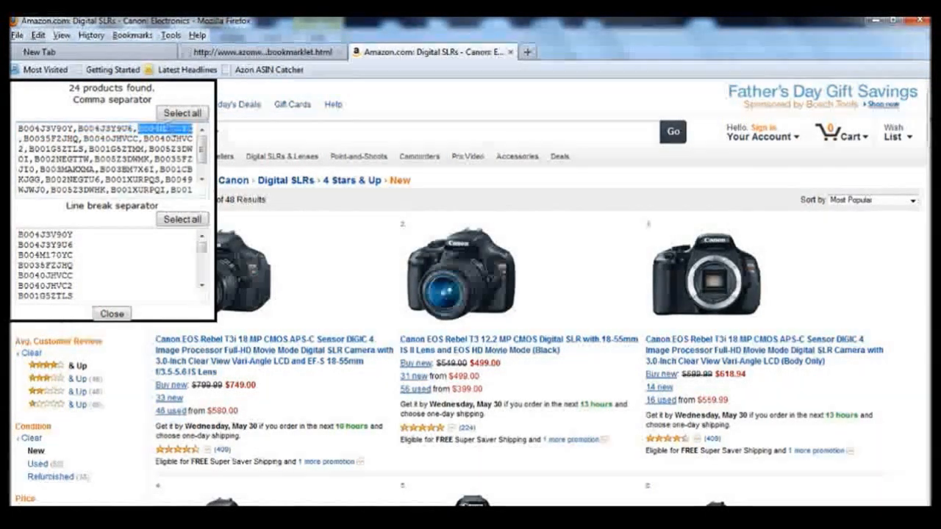
pyautogui.moveTo(711, 276)
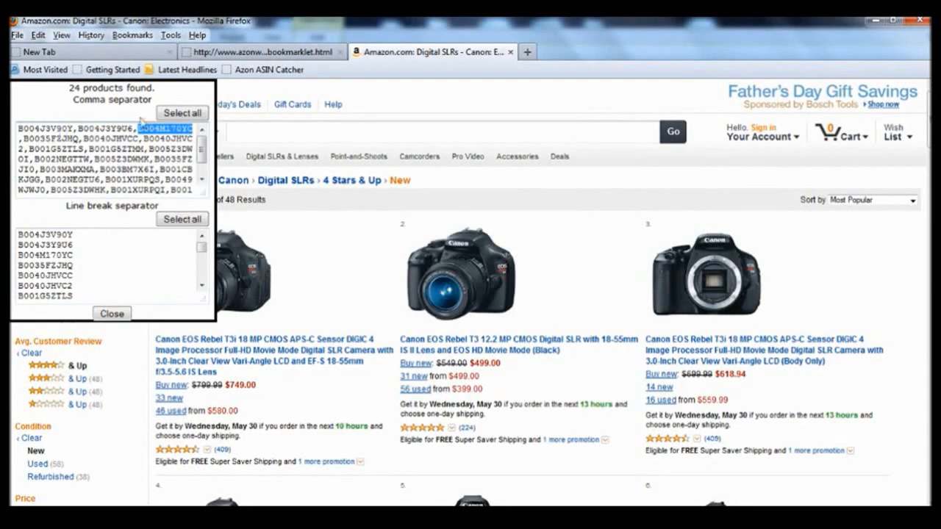
pyautogui.click(183, 112)
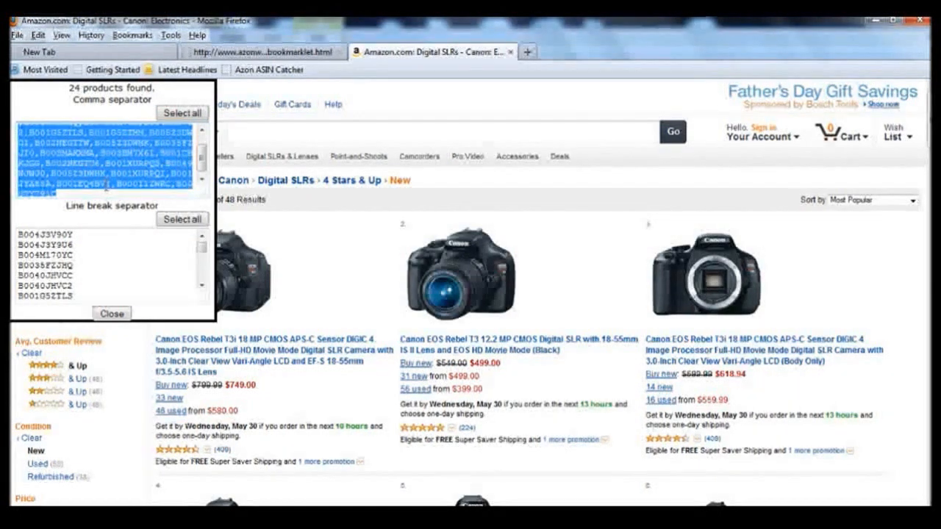
pyautogui.rightClick(110, 154)
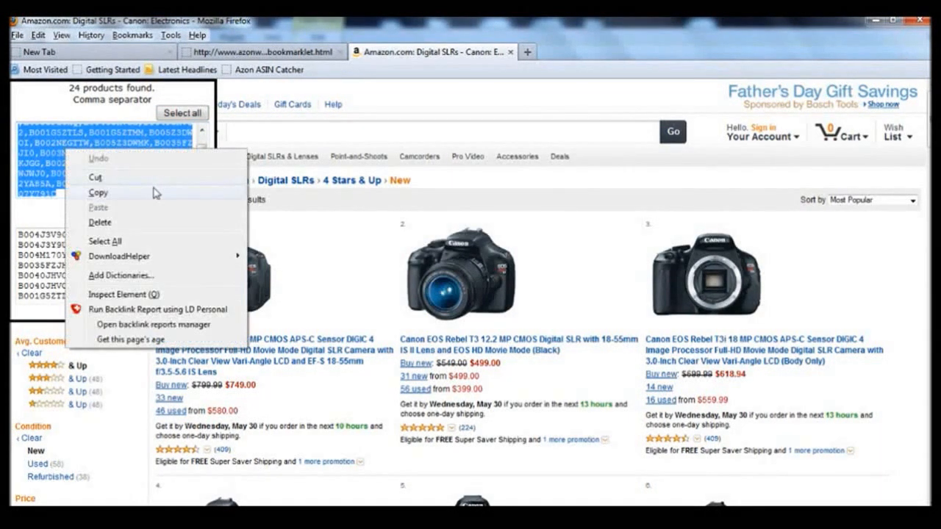
pyautogui.click(99, 193)
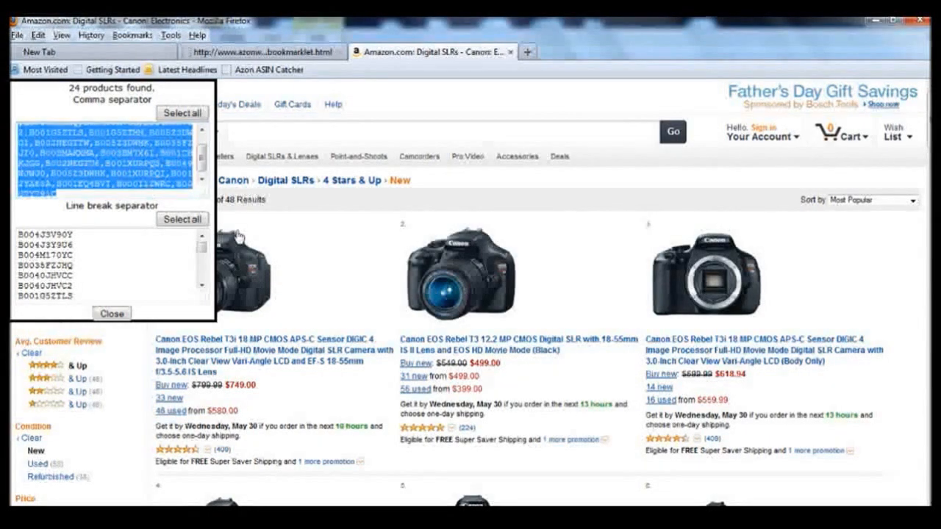
# Go to results page 2 and copy its comma-separated ASIN list from the popup
pyautogui.scroll(-3)
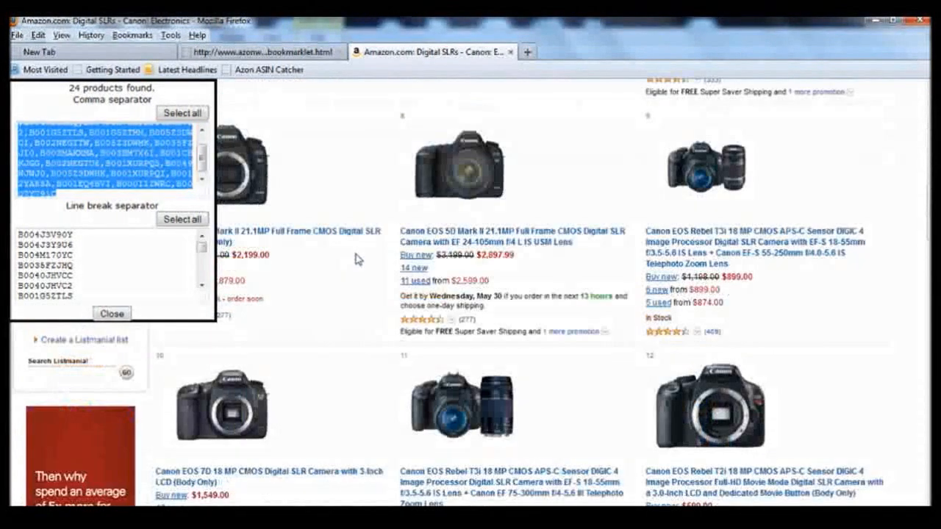
pyautogui.scroll(-3)
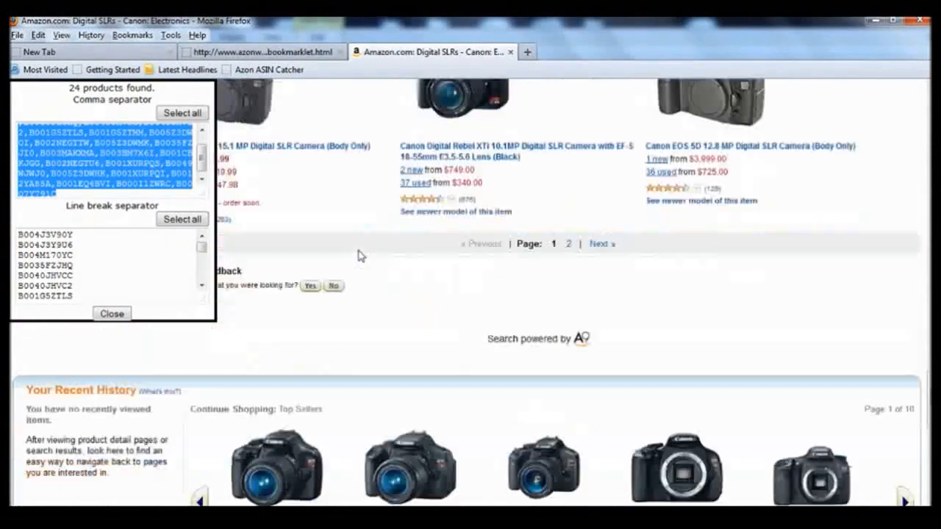
pyautogui.click(599, 244)
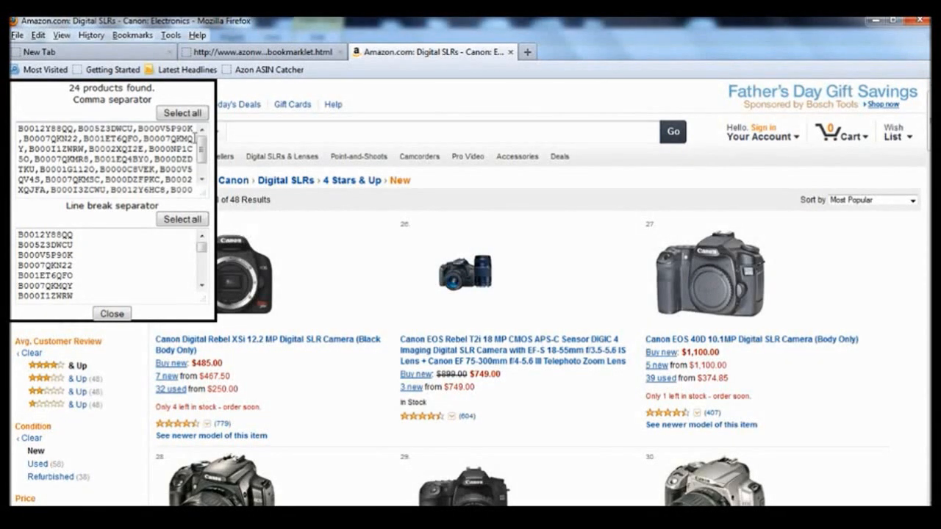
pyautogui.rightClick(110, 147)
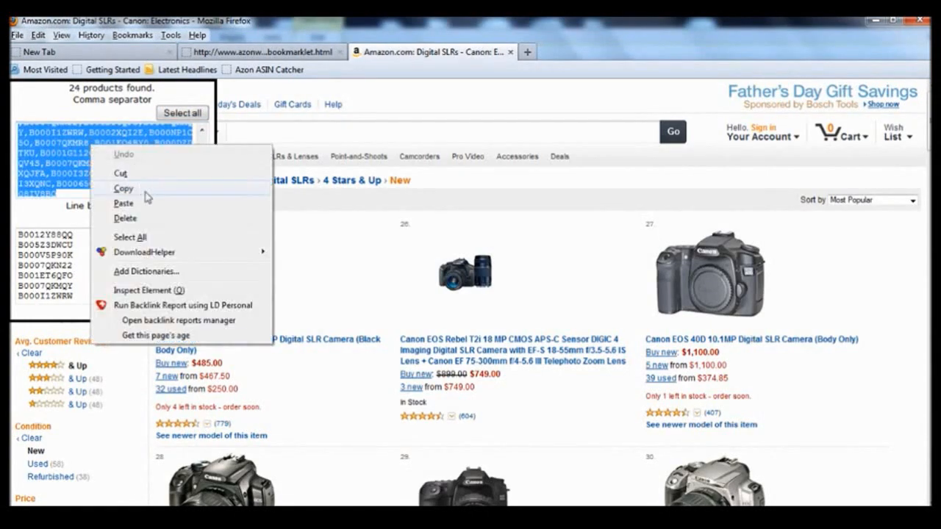
pyautogui.click(123, 188)
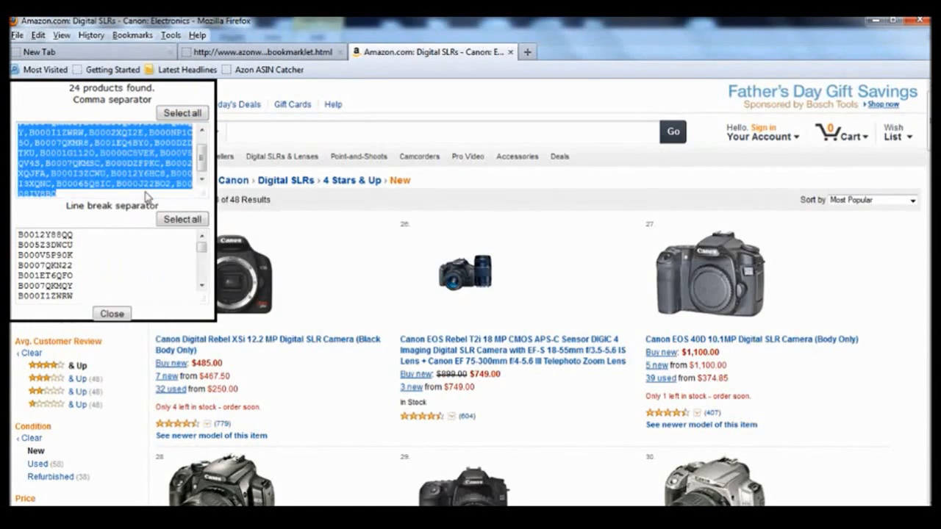